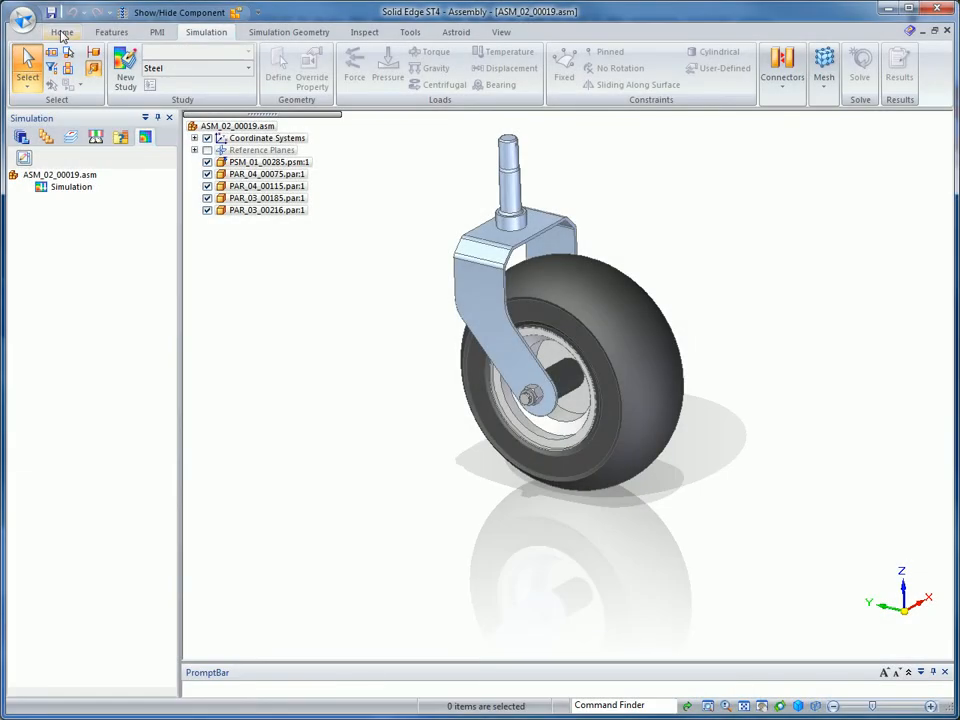
# Step: Go to the Simulation Geometry commands to start the mid-surface
pyautogui.click(62, 32)
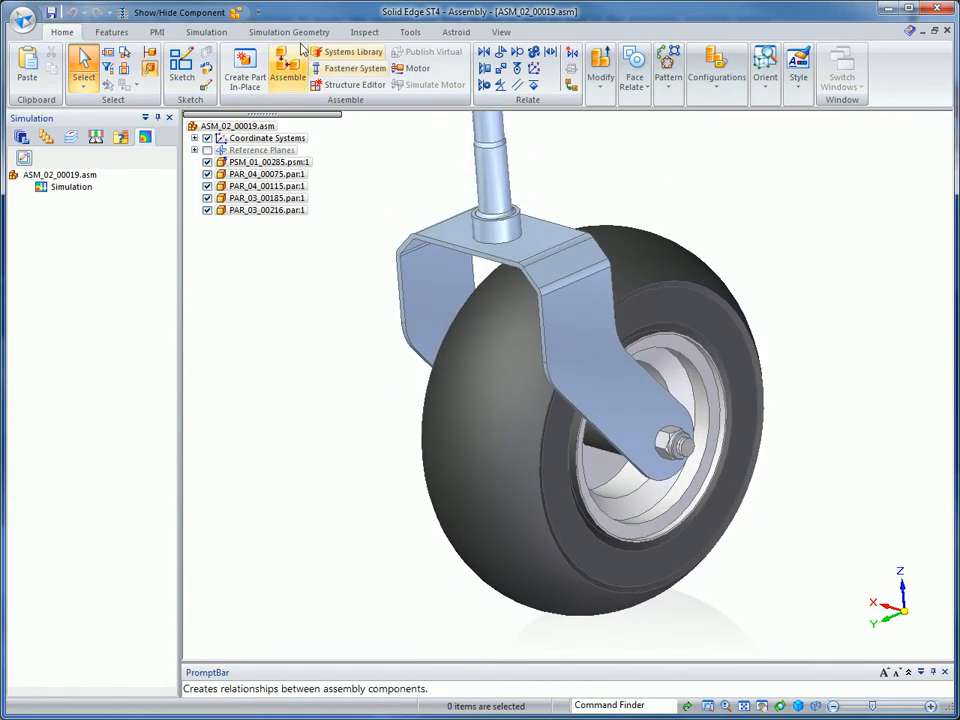
pyautogui.click(288, 32)
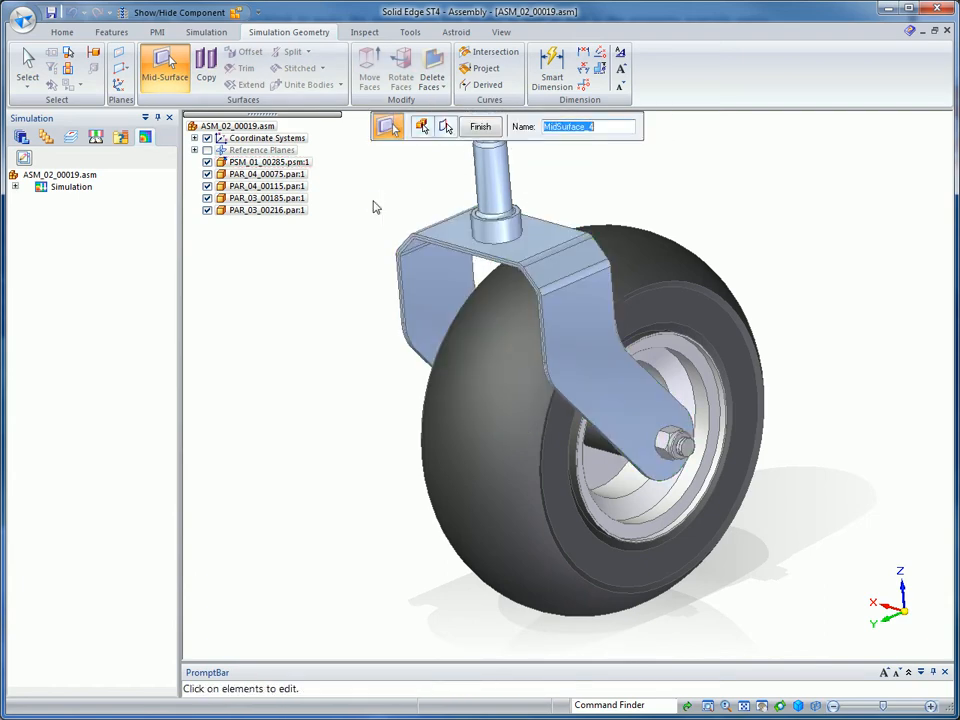
# Step: Create the bracket mid-surface and apply the Surface and Solid display configuration, hiding the wheel
pyautogui.click(422, 126)
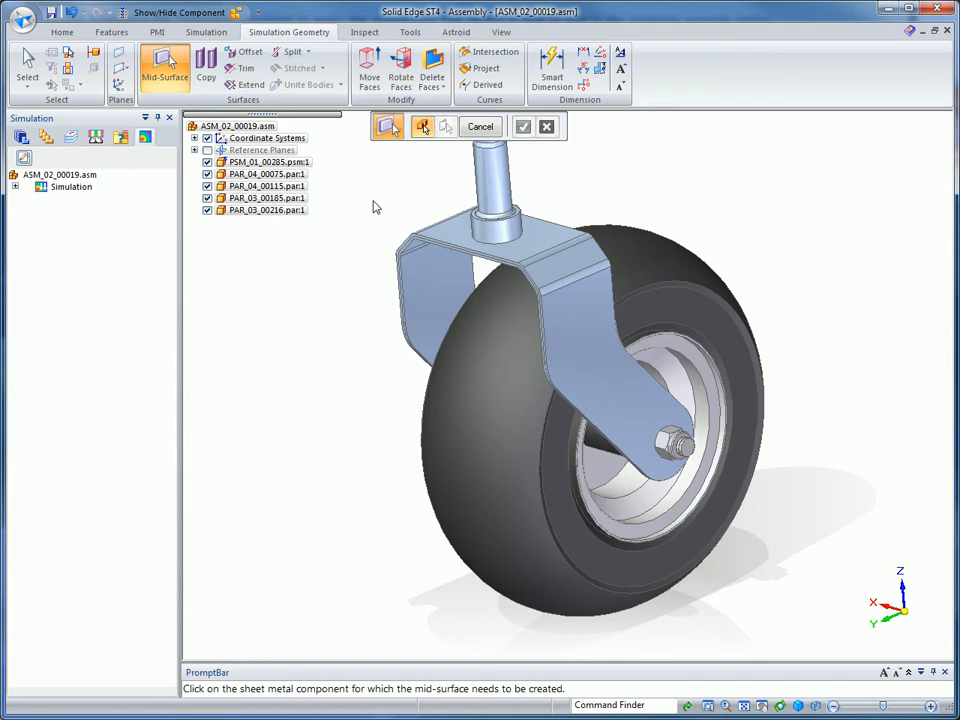
pyautogui.click(480, 126)
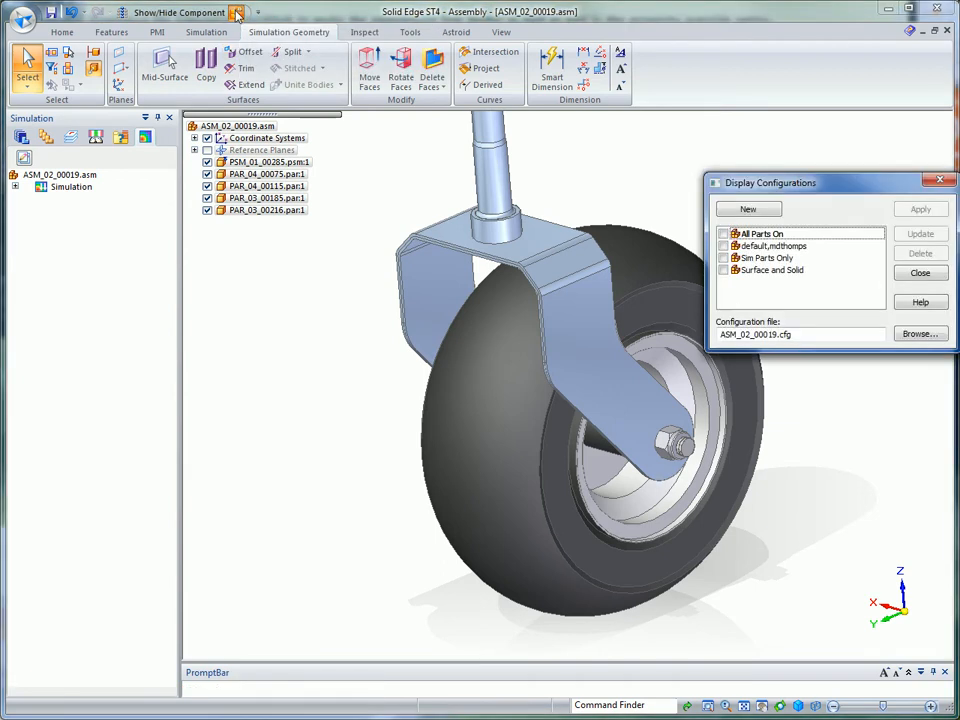
pyautogui.click(772, 270)
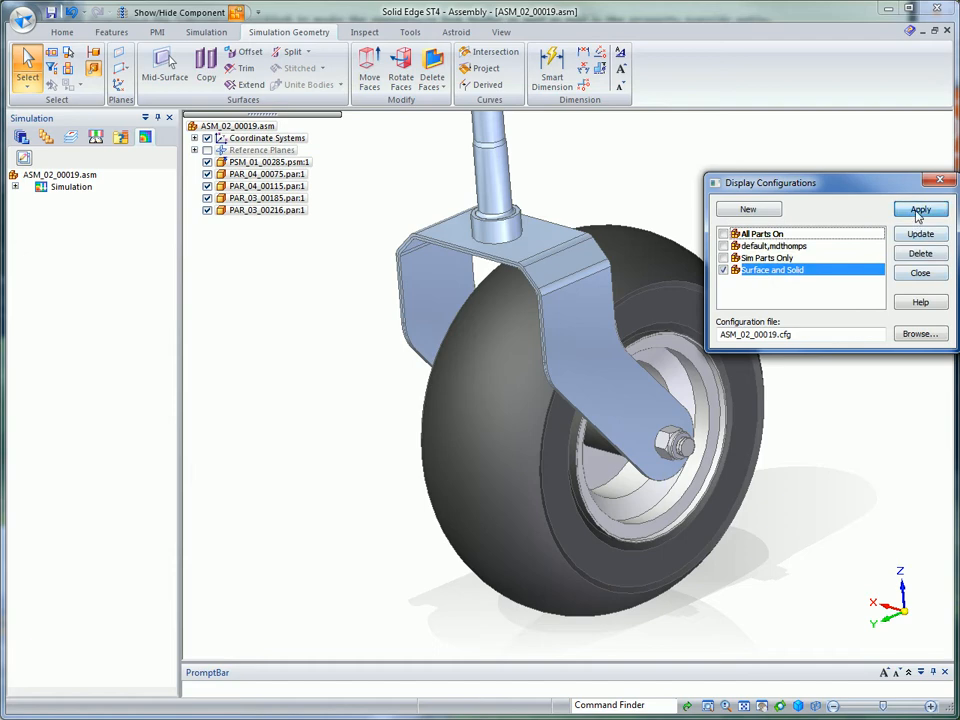
pyautogui.click(920, 210)
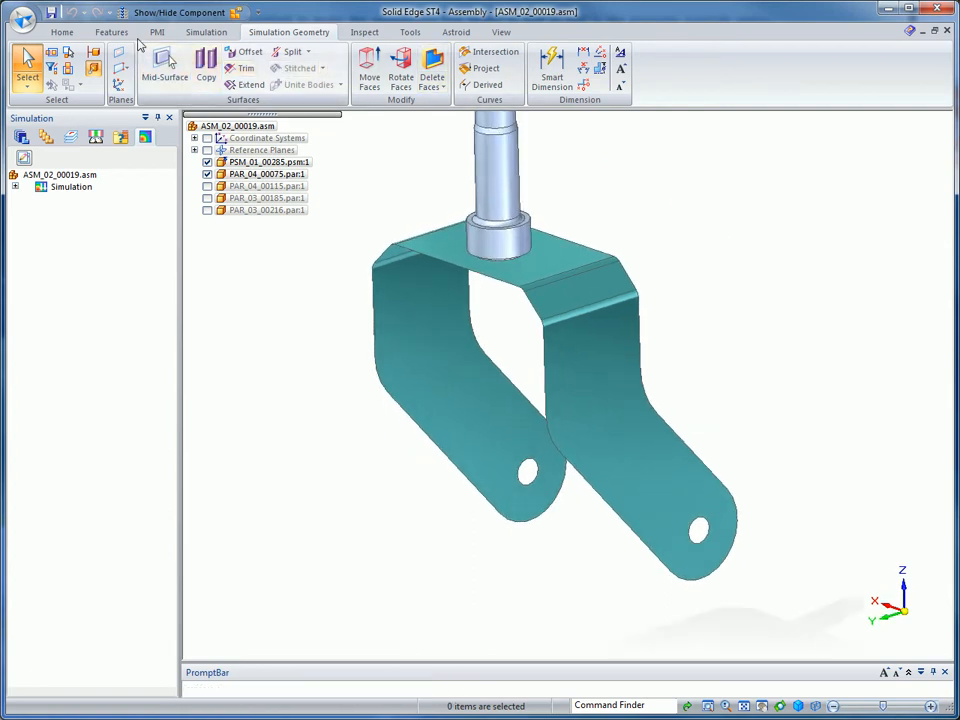
pyautogui.click(206, 32)
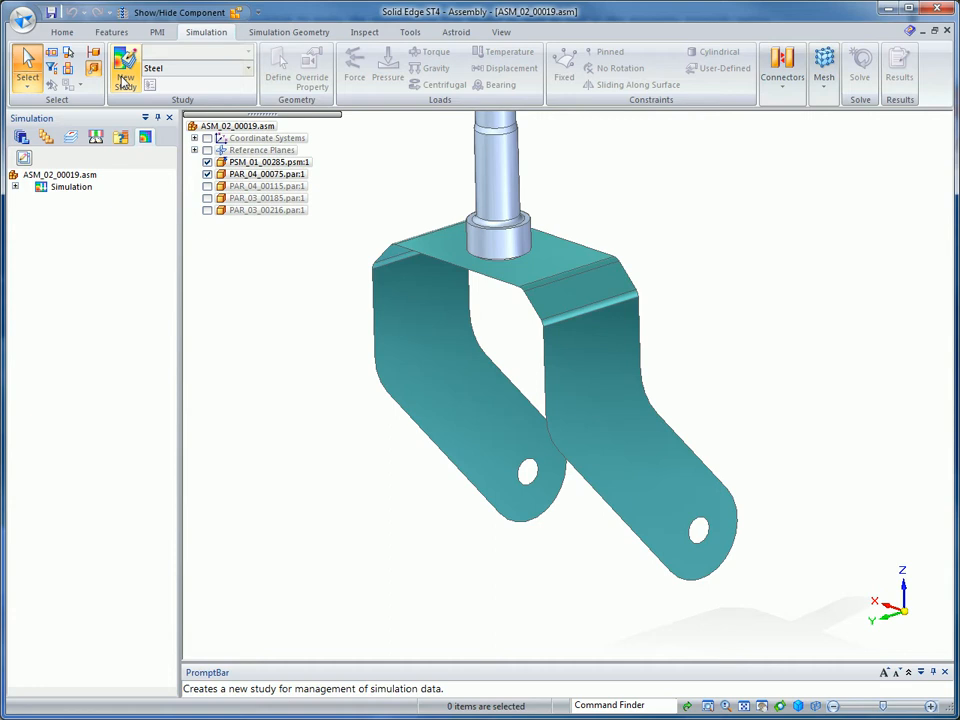
# Step: Create a linear static study with Stress results unchecked and Surface mesh type
pyautogui.click(126, 72)
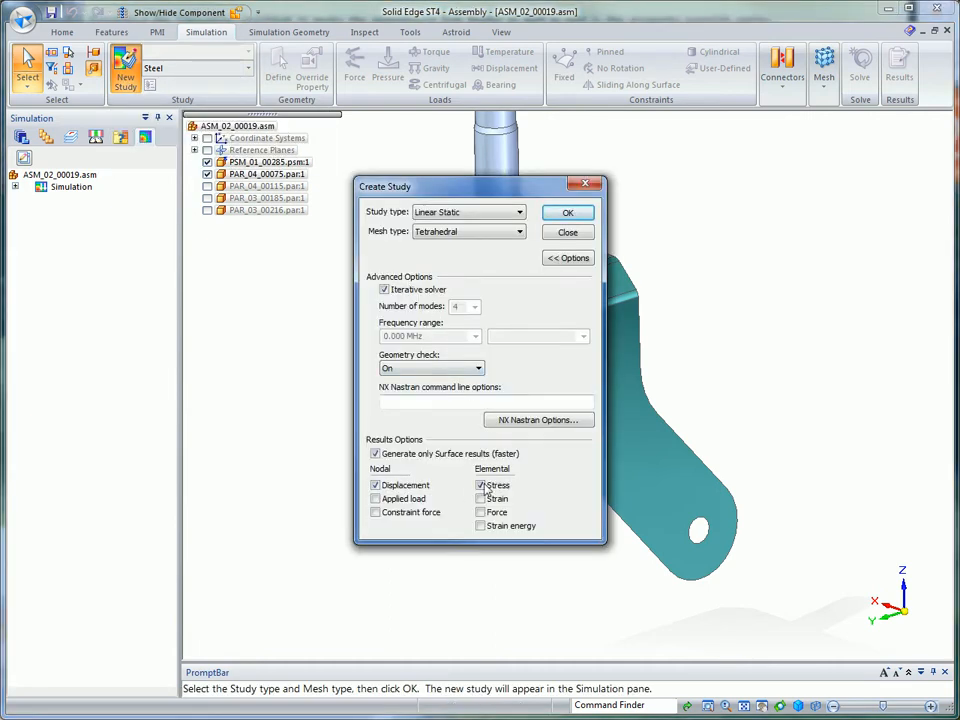
pyautogui.click(482, 486)
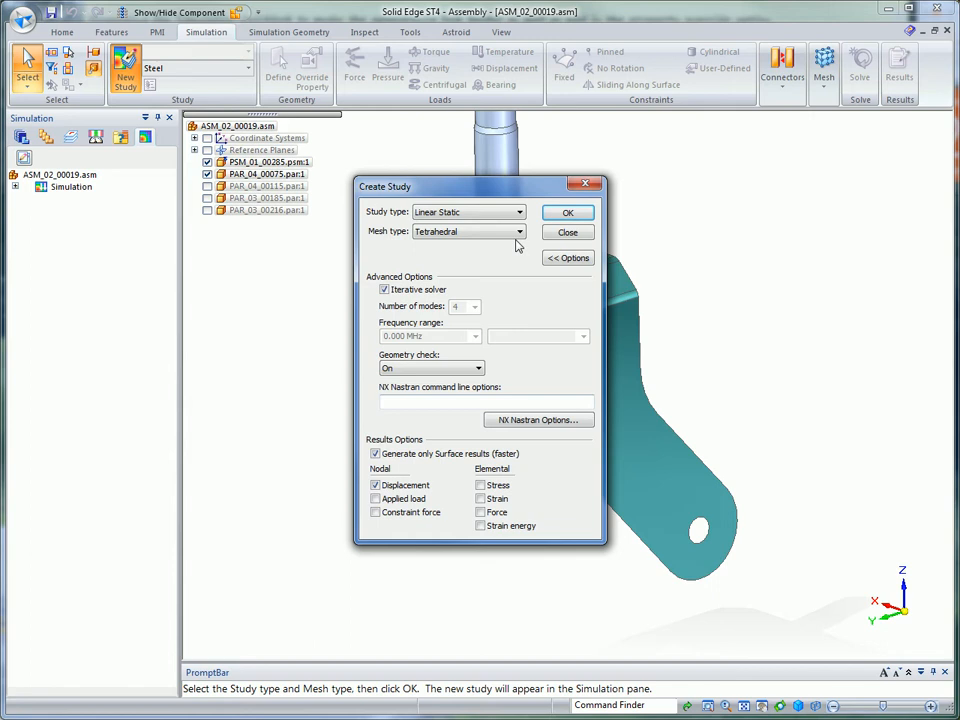
pyautogui.moveTo(520, 236)
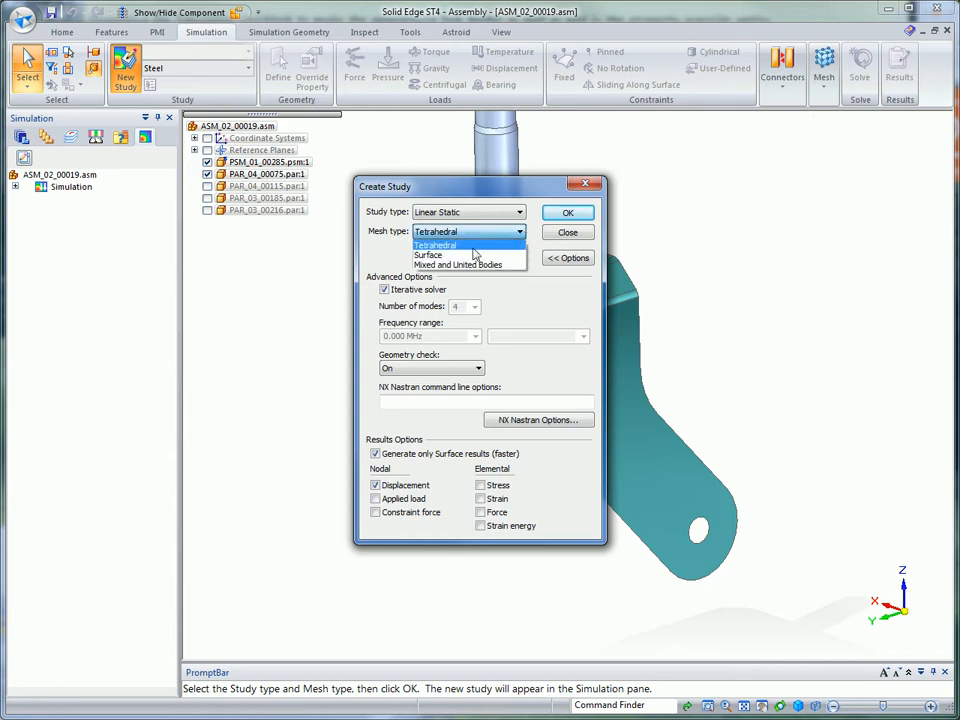
pyautogui.click(568, 212)
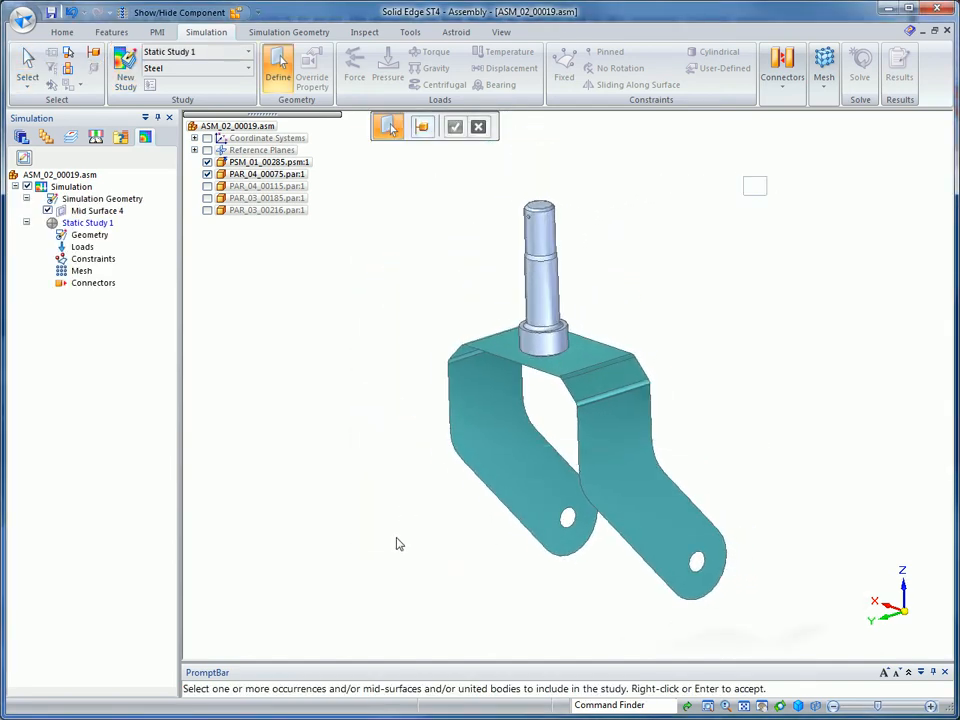
# Step: Add Force 1 on the bracket hole and Fixed 1 constraint on the stem's top face
pyautogui.click(354, 68)
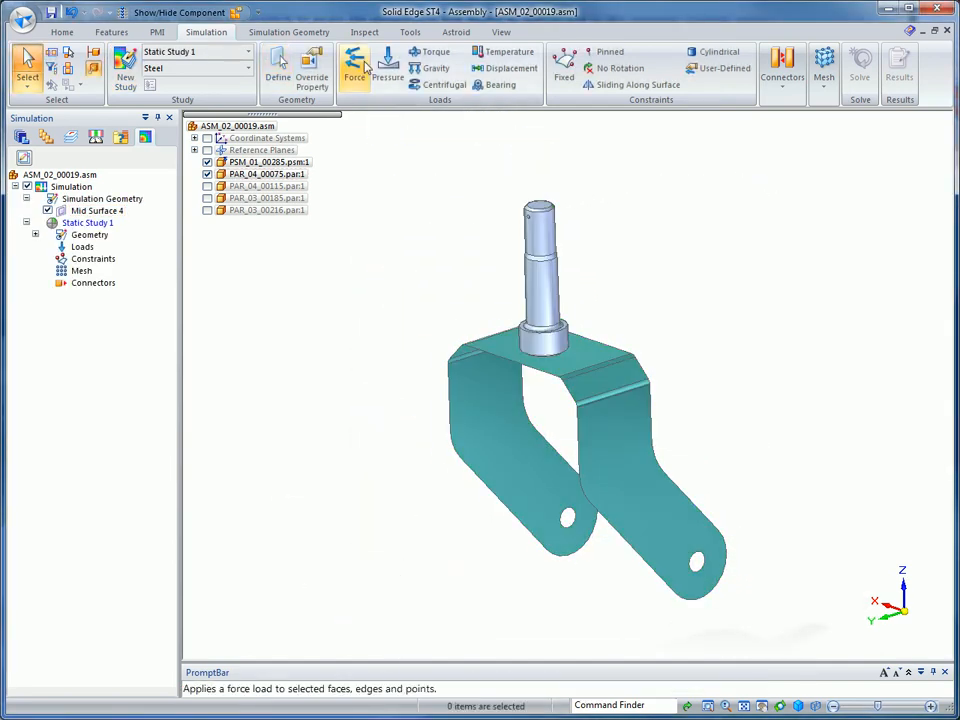
pyautogui.click(354, 64)
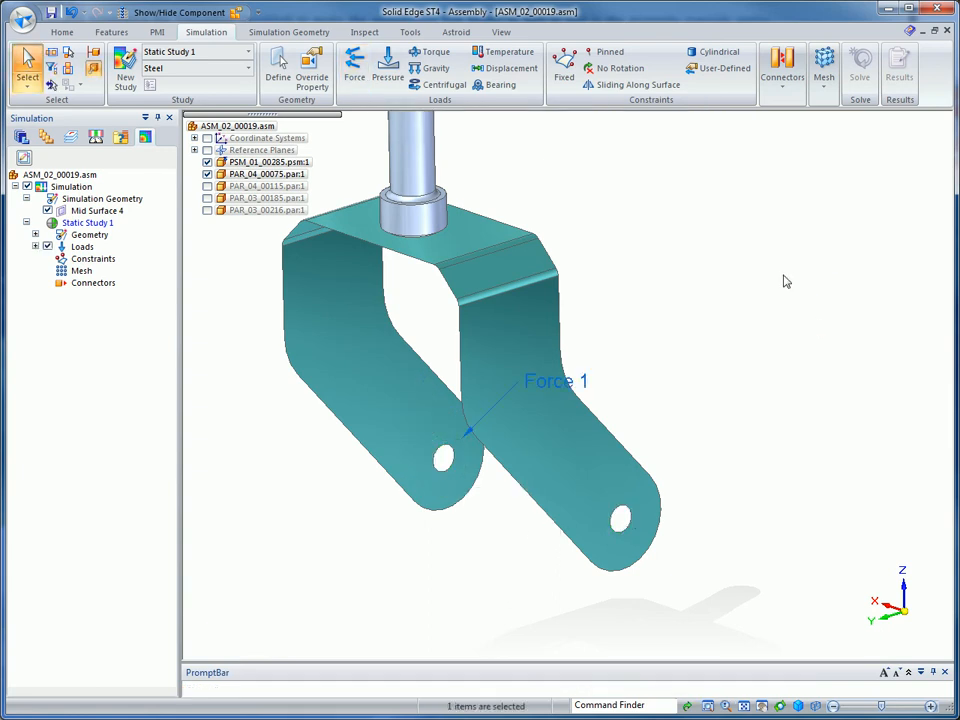
pyautogui.click(564, 62)
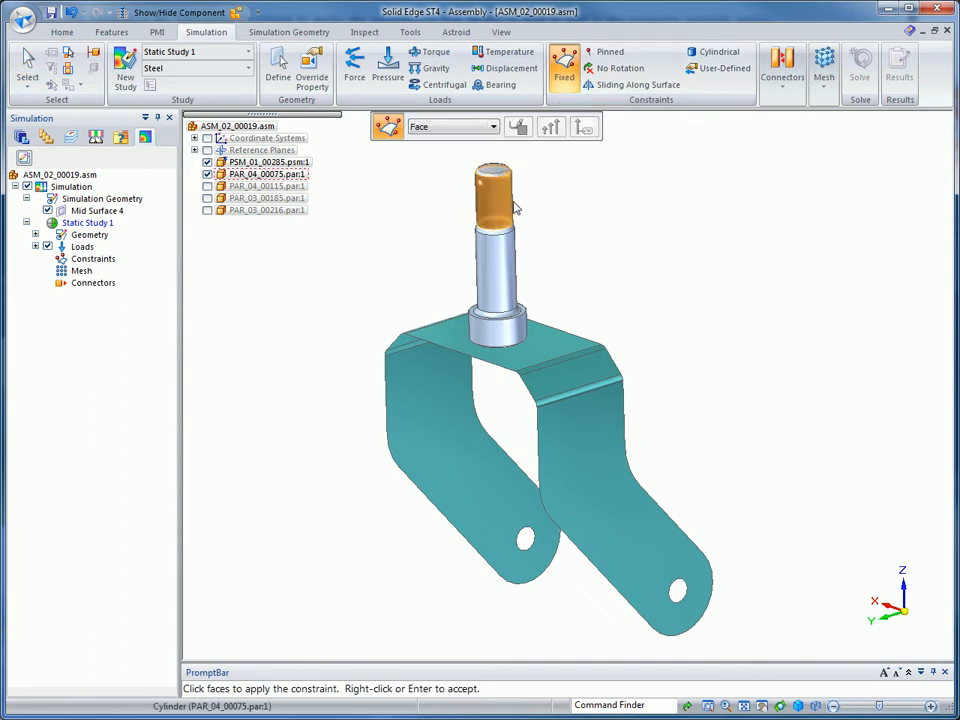
pyautogui.click(492, 190)
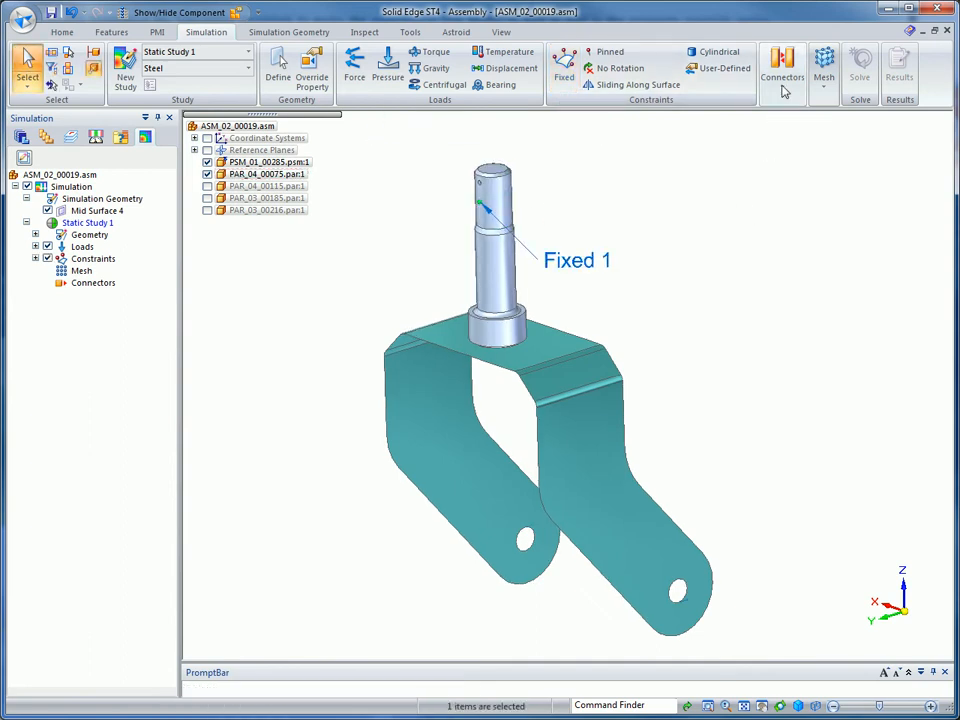
pyautogui.click(782, 64)
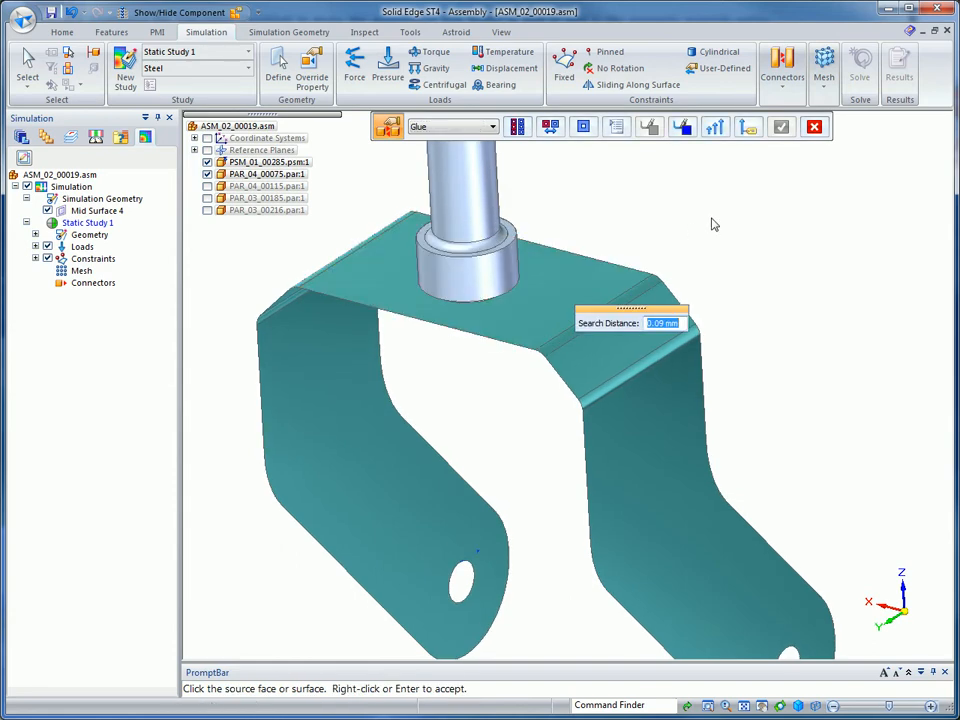
pyautogui.moveTo(480, 284)
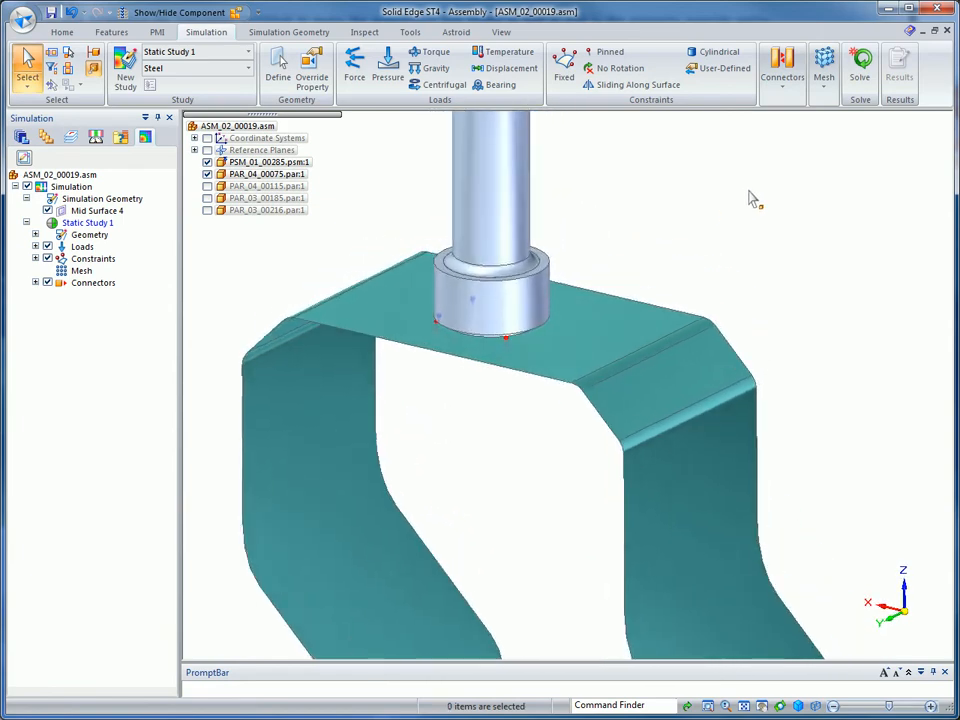
# Step: Glue the stem base to the bracket top as Connector 1, adjusting connector symbol size
pyautogui.click(92, 282)
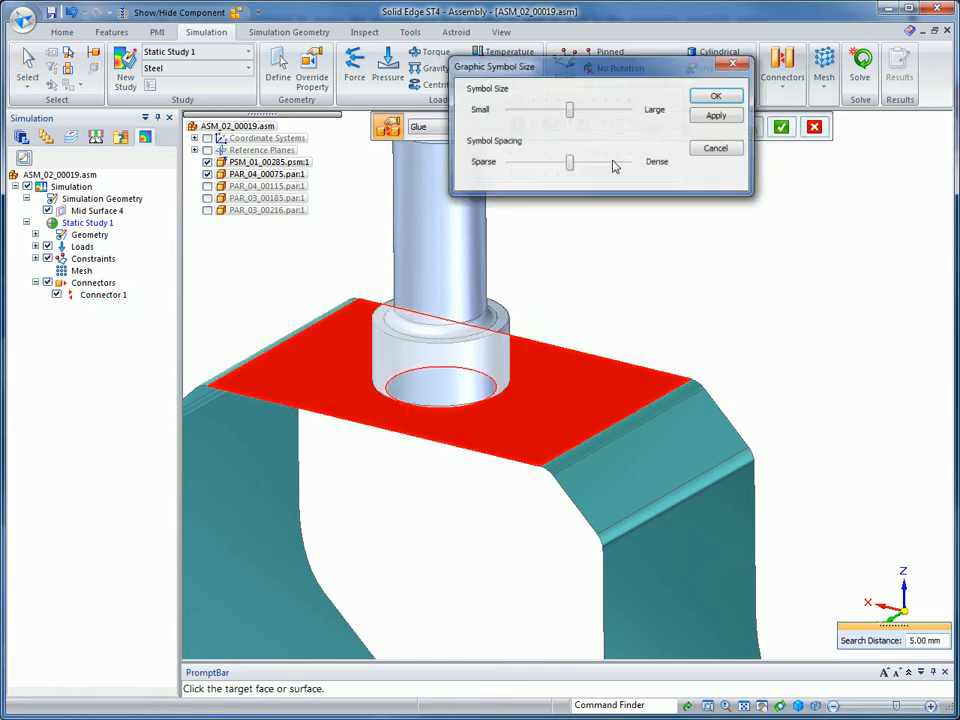
pyautogui.moveTo(570, 162); pyautogui.dragTo(592, 162)
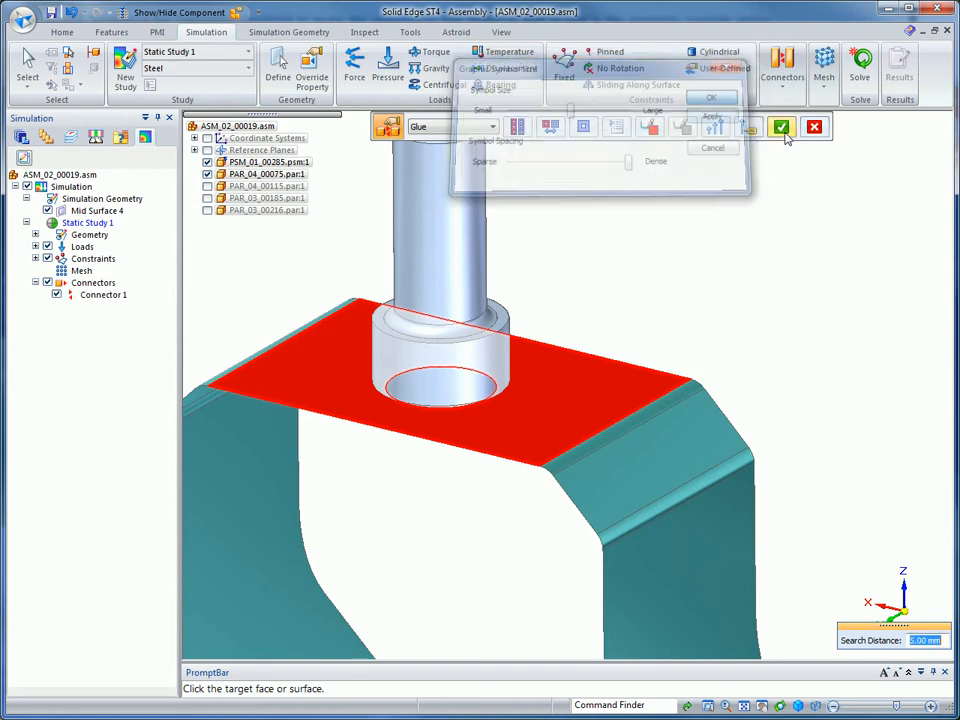
pyautogui.click(782, 128)
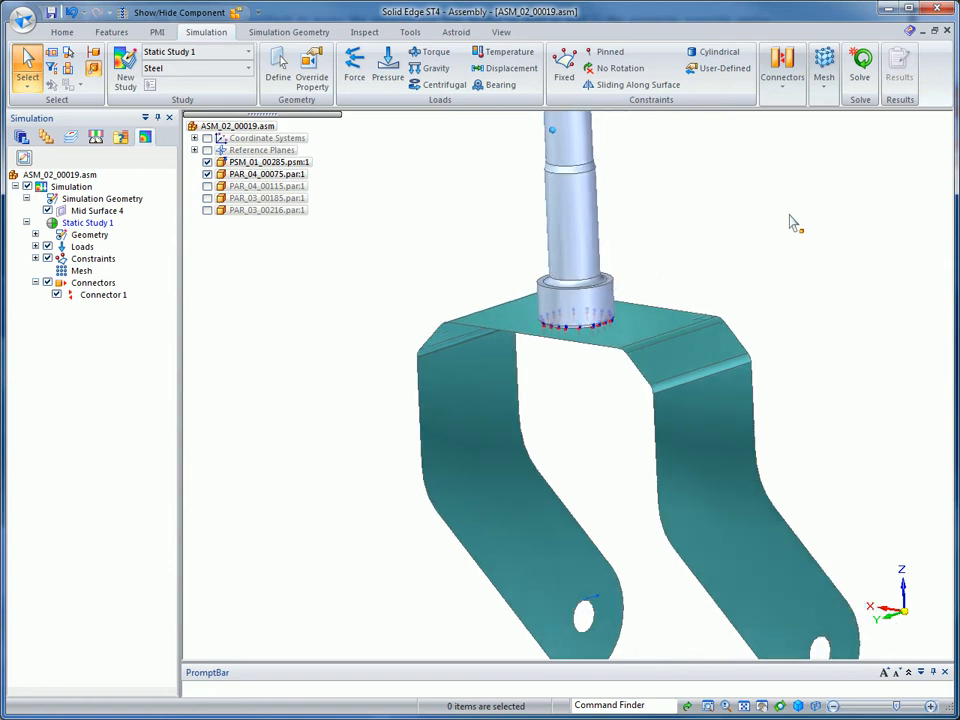
# Step: Set the Surface Mesh quad edge layers to 1 in the mesh options
pyautogui.click(824, 64)
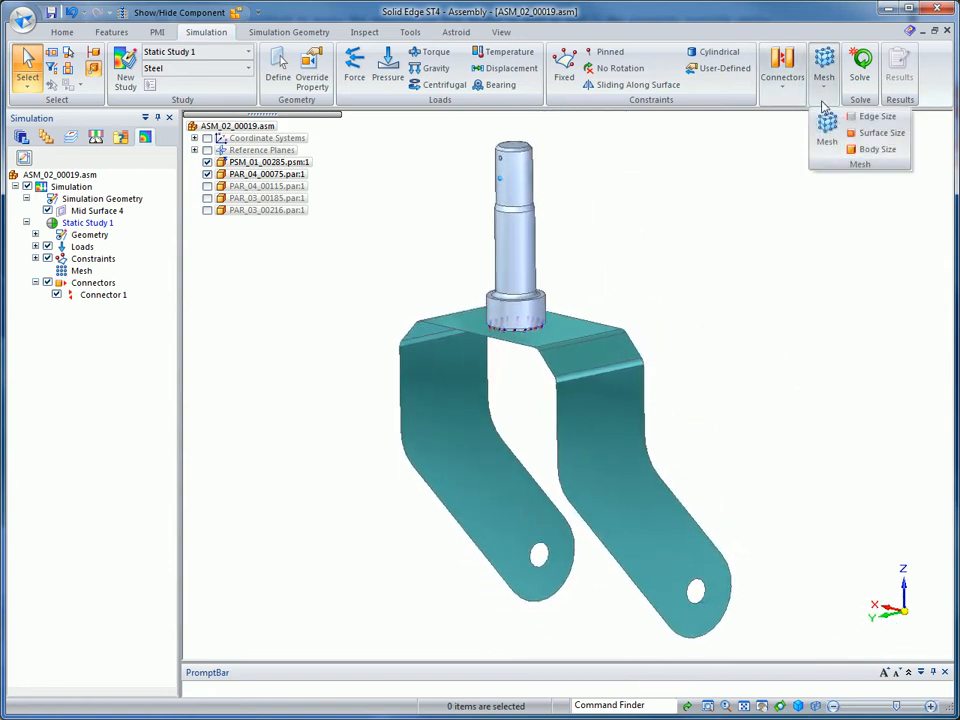
pyautogui.click(824, 64)
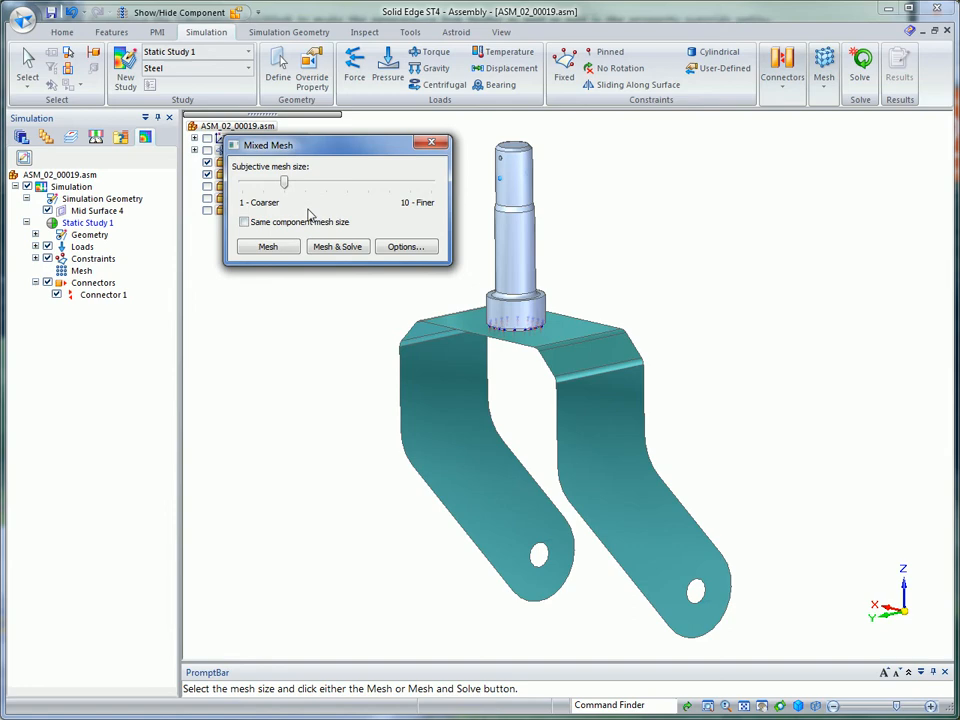
pyautogui.moveTo(308, 212)
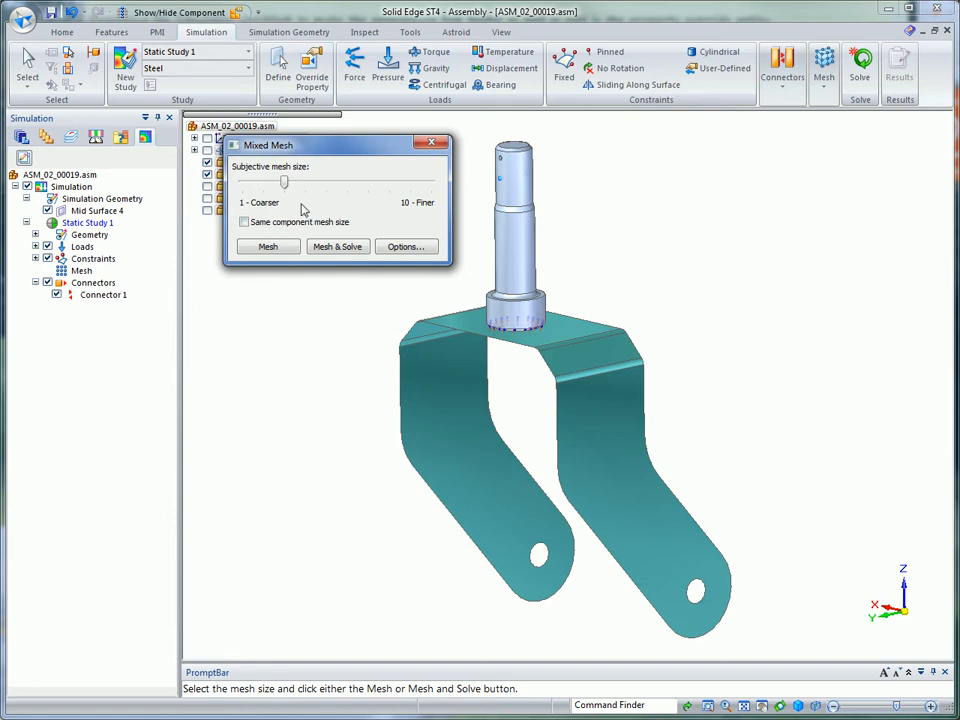
pyautogui.click(404, 246)
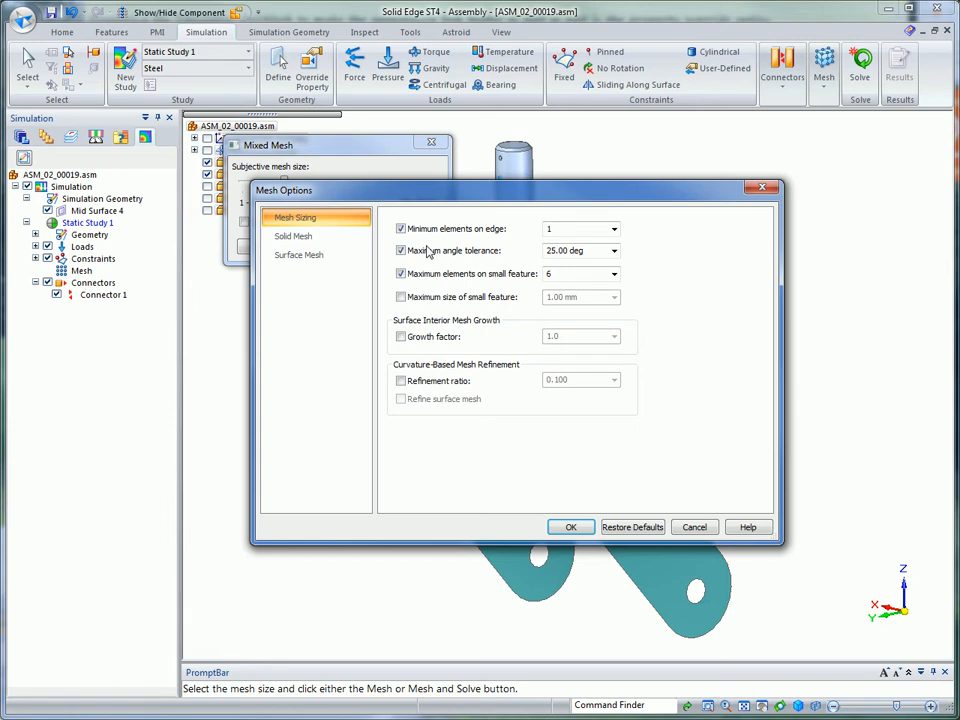
pyautogui.click(292, 236)
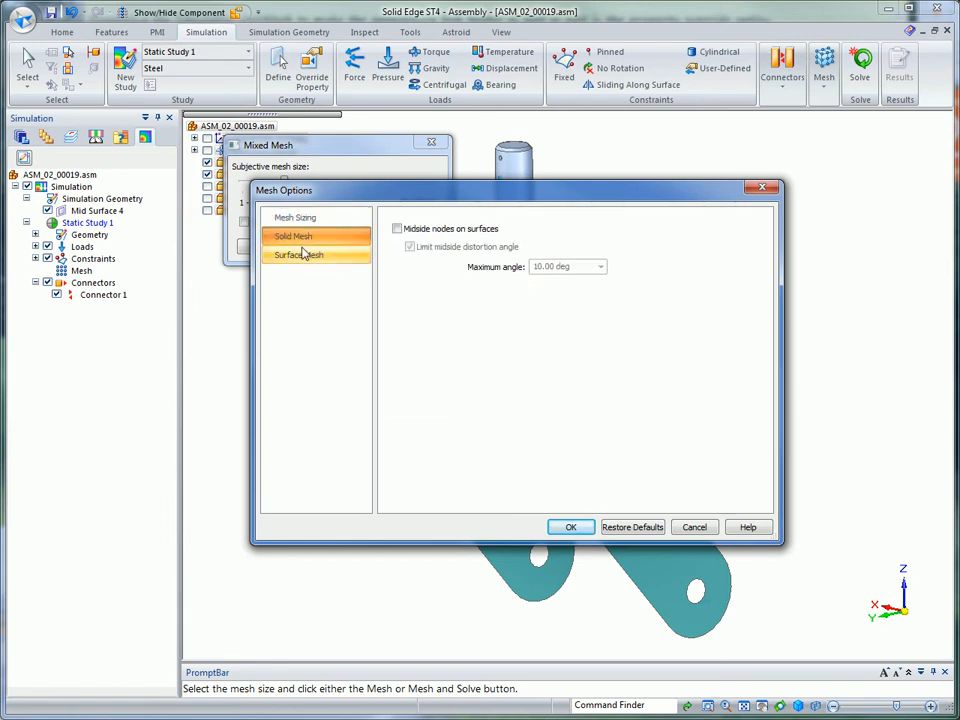
pyautogui.click(300, 256)
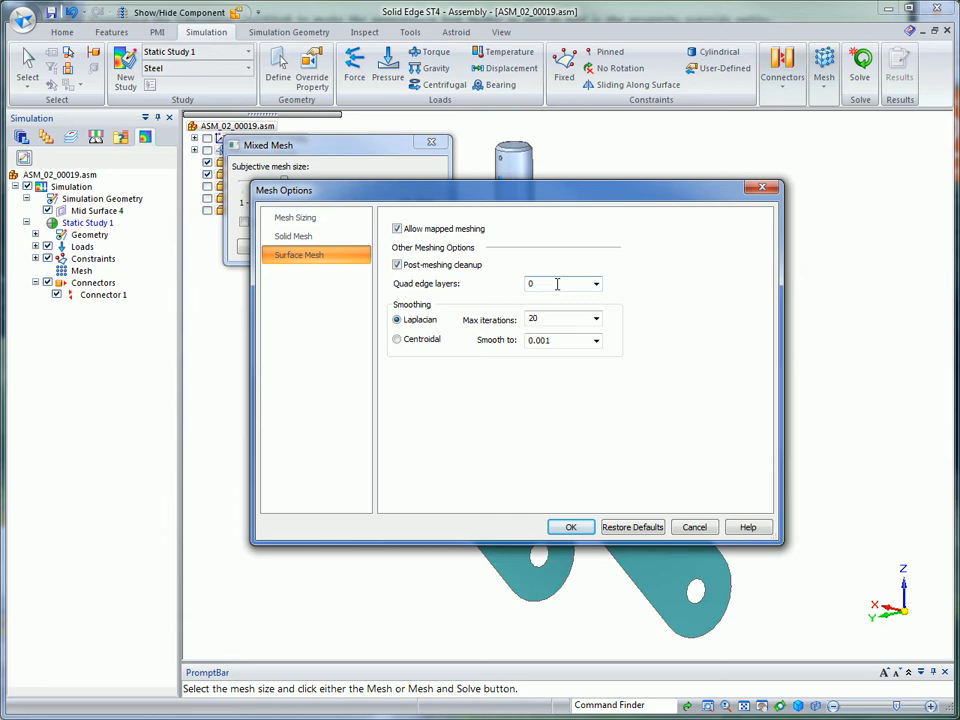
pyautogui.write('1')
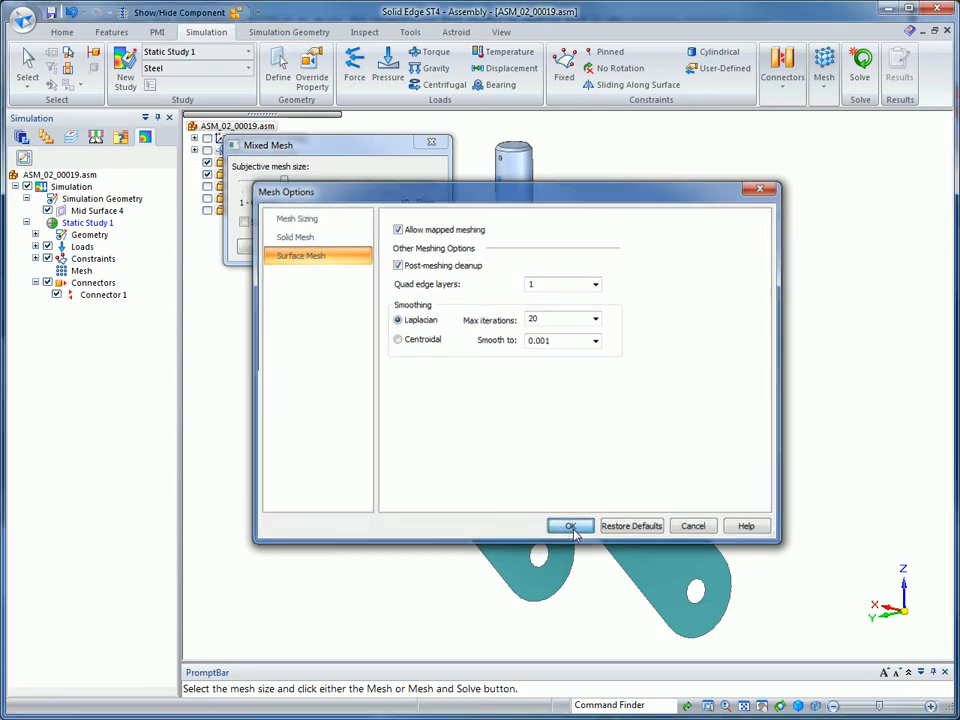
pyautogui.click(570, 526)
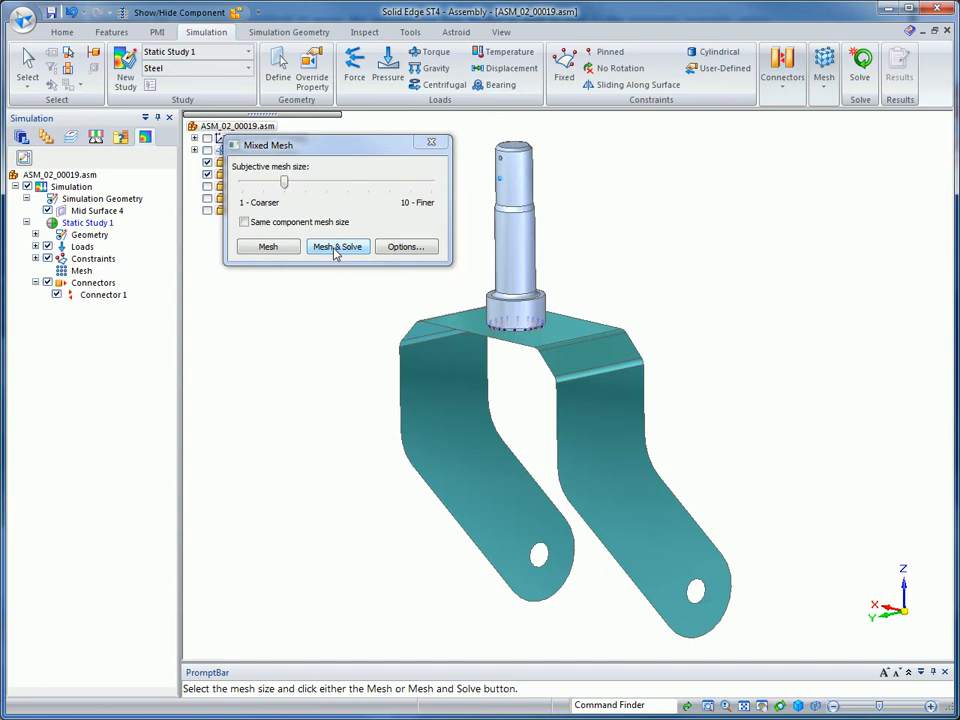
# Step: Run Mesh & Solve and display the total displacement results on the bracket
pyautogui.click(336, 248)
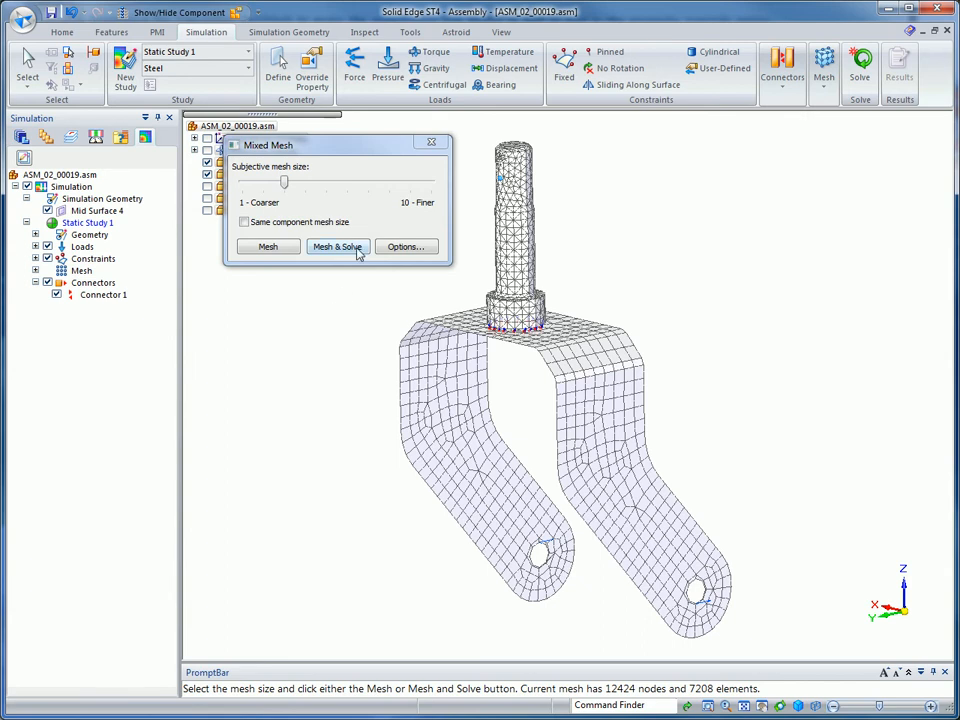
pyautogui.click(336, 248)
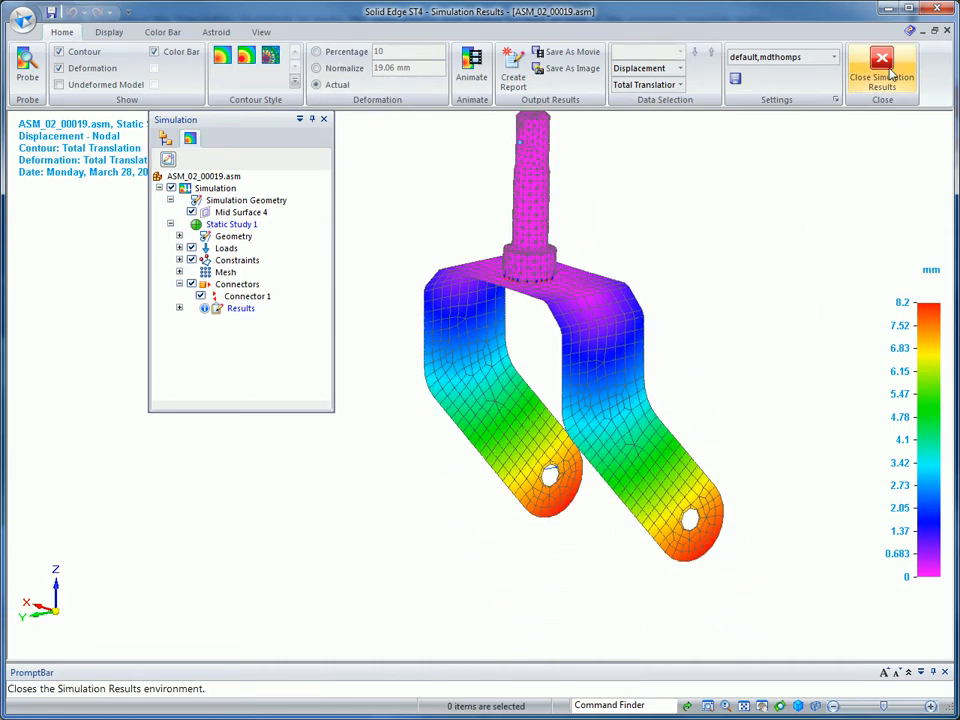
# Step: Close the results, return to the assembly and show all components including the wheel
pyautogui.click(880, 72)
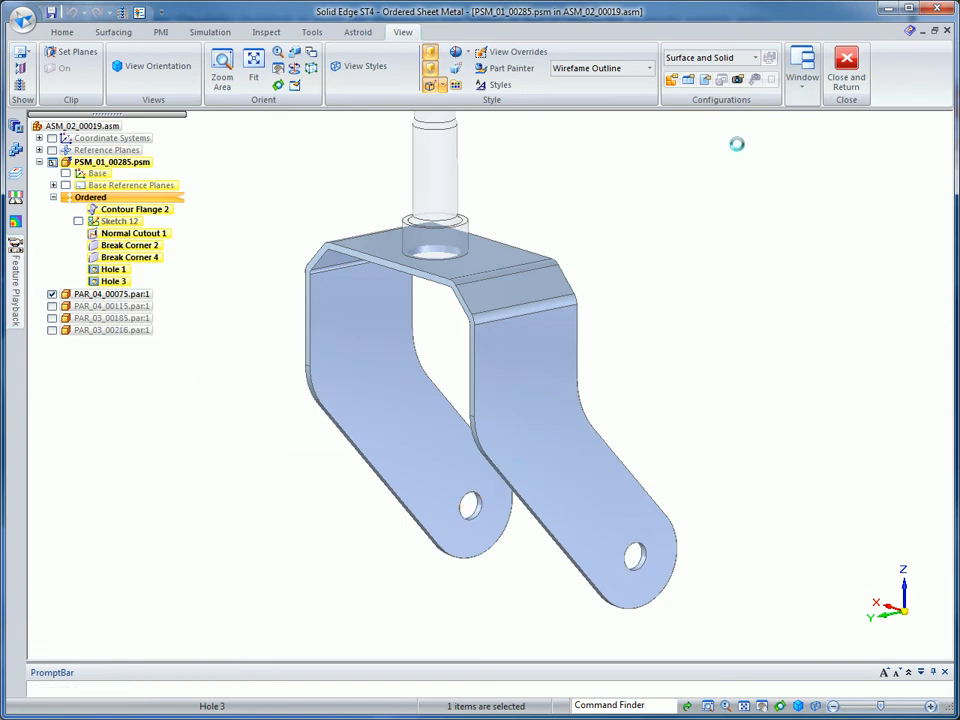
pyautogui.click(60, 32)
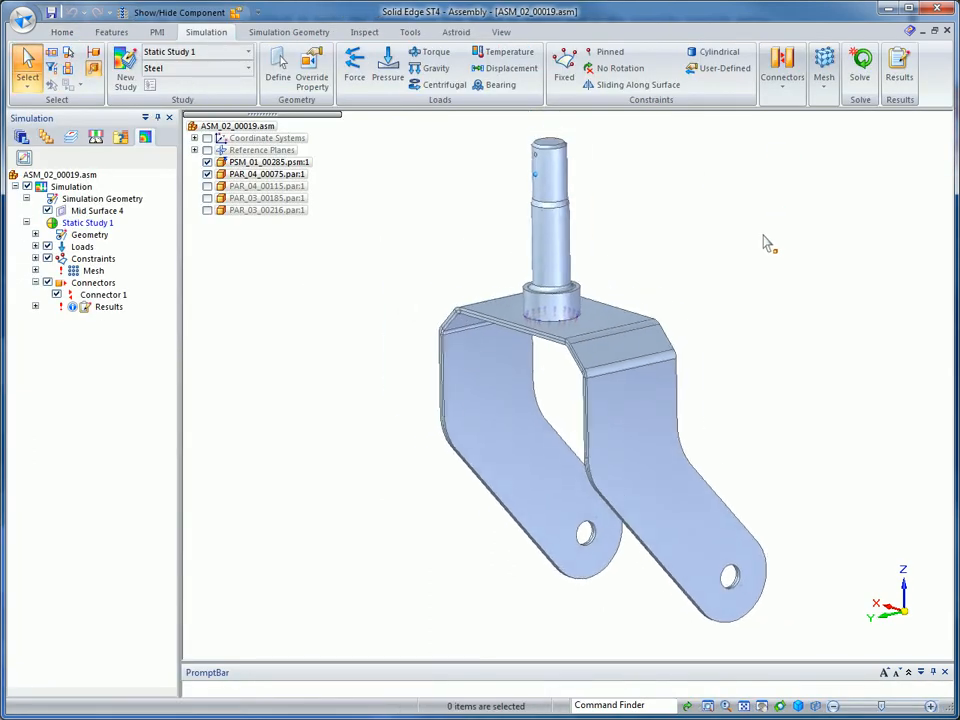
pyautogui.click(236, 12)
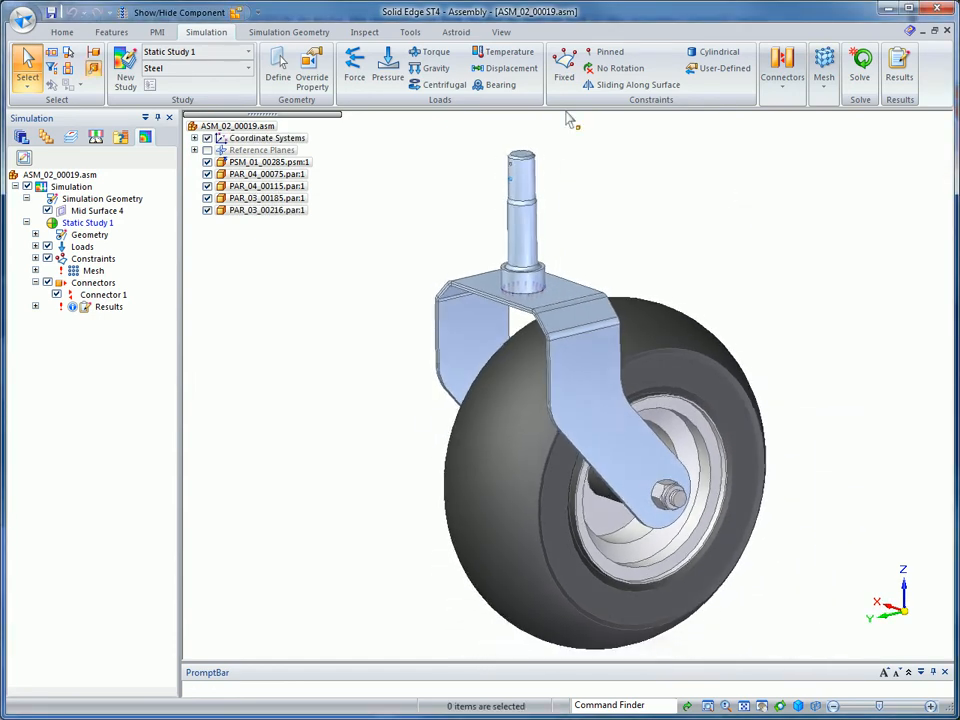
# Step: Move selected bracket faces with the steering wheel to reshape the bracket
pyautogui.click(312, 82)
pyautogui.write('10')
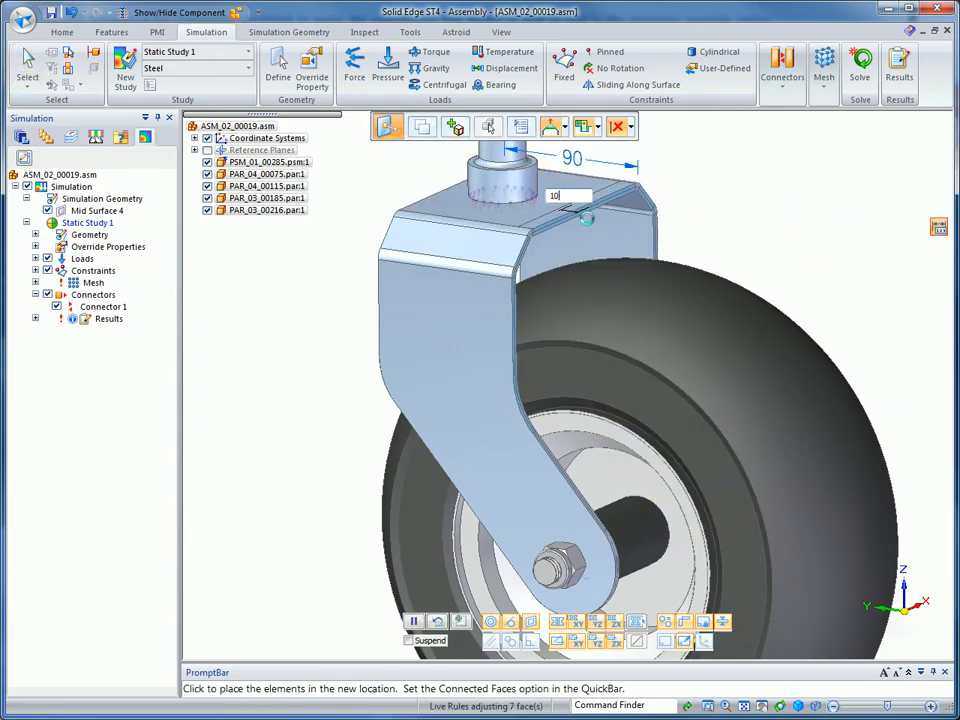
pyautogui.click(440, 230)
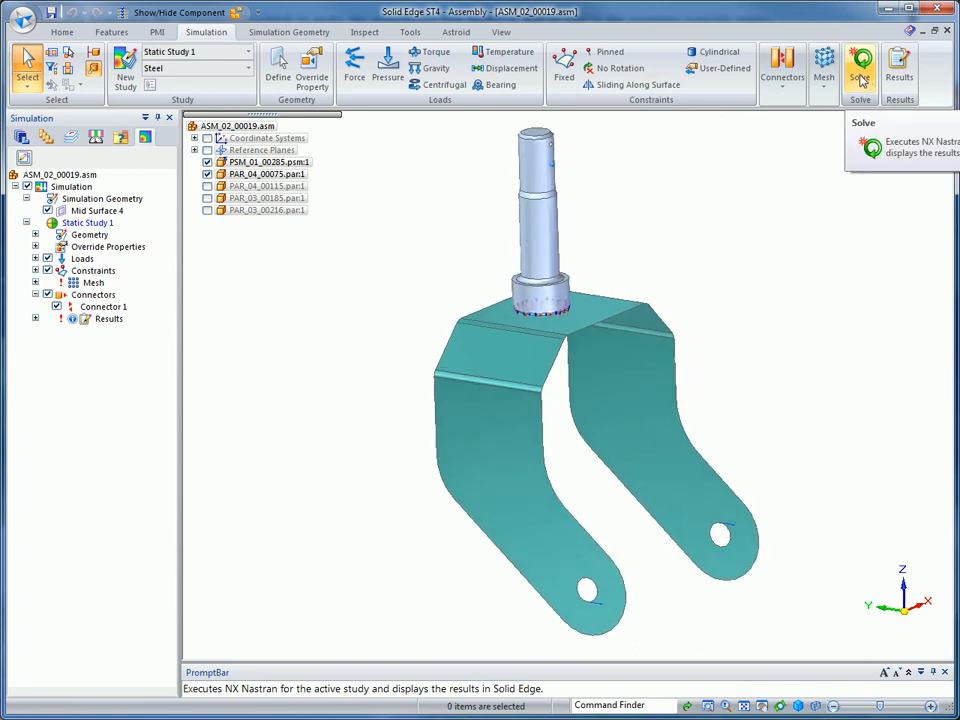
# Step: Re-solve the edited study and animate the new displacement results
pyautogui.click(860, 64)
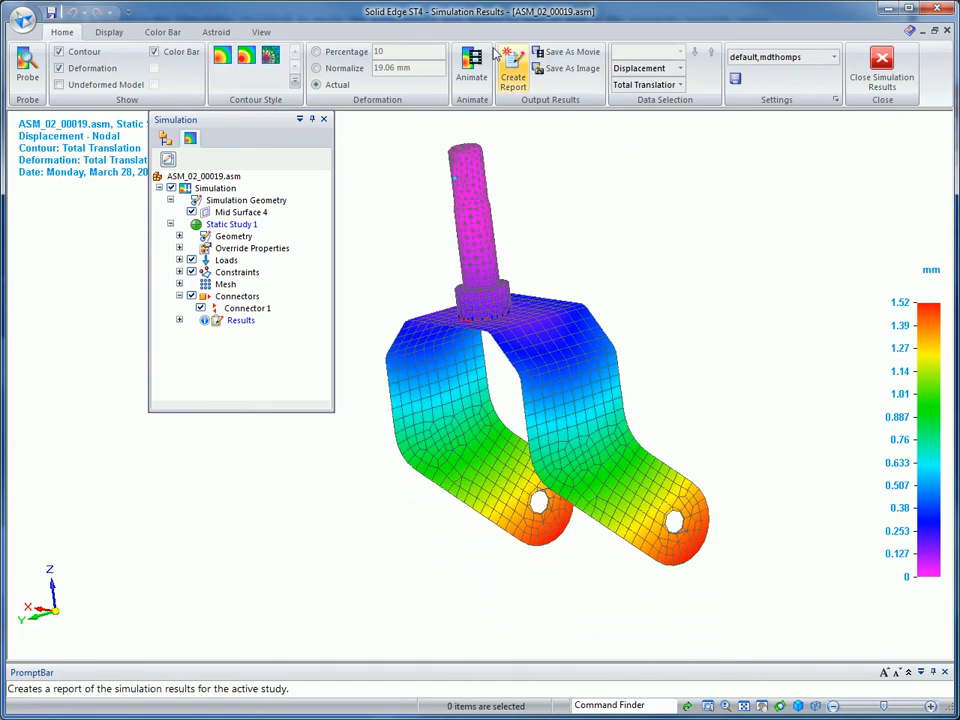
pyautogui.click(472, 62)
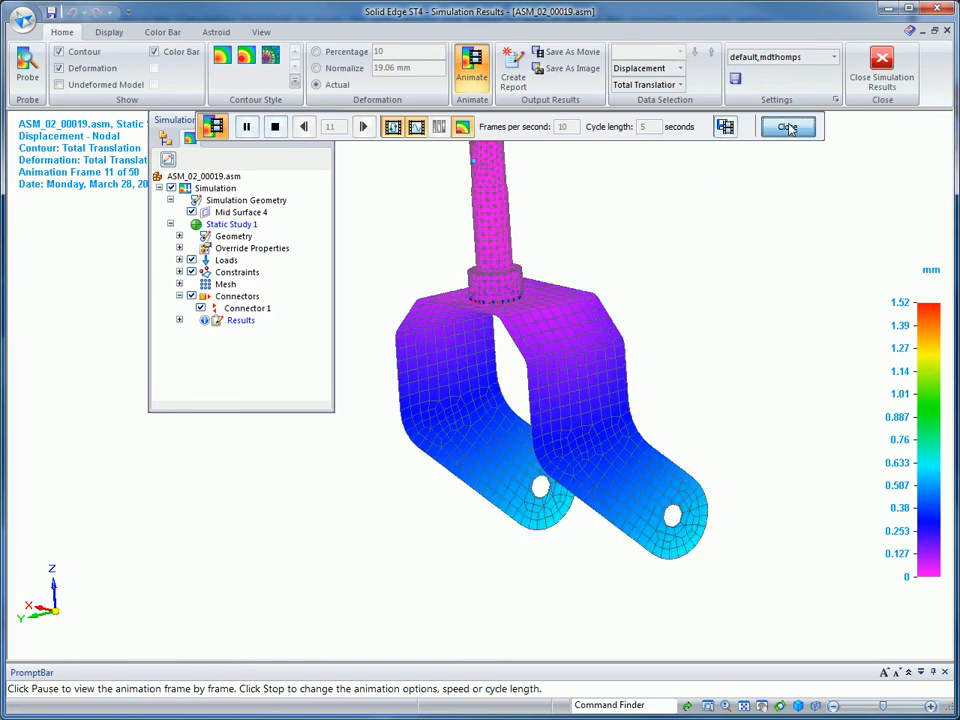
# Step: Generate the simulation results report in Word 2007 format so it opens in Microsoft Word
pyautogui.click(512, 64)
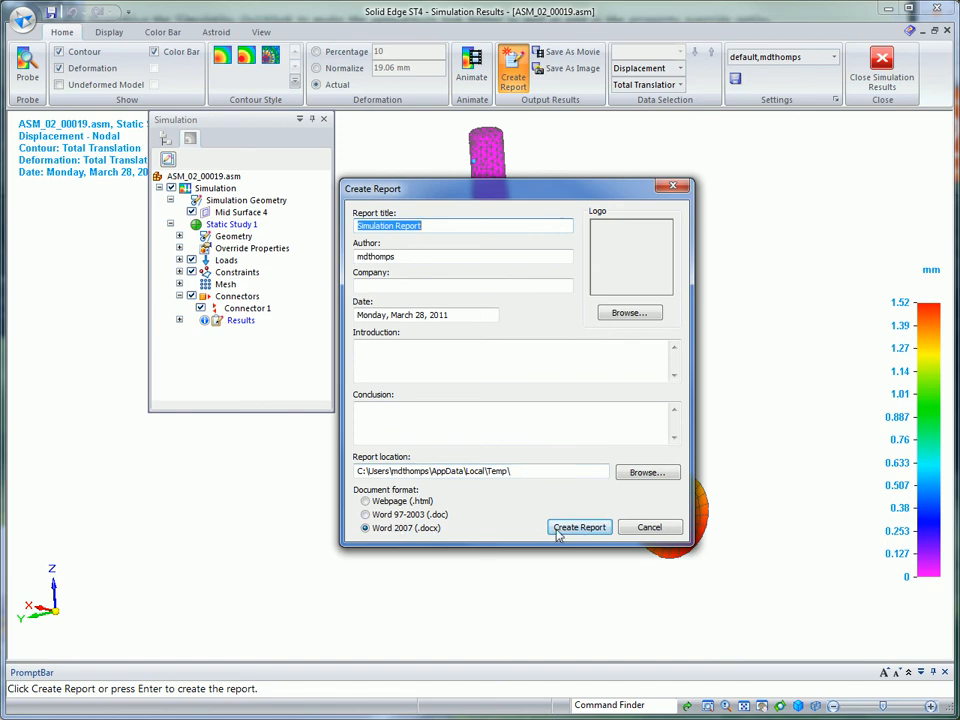
pyautogui.click(580, 528)
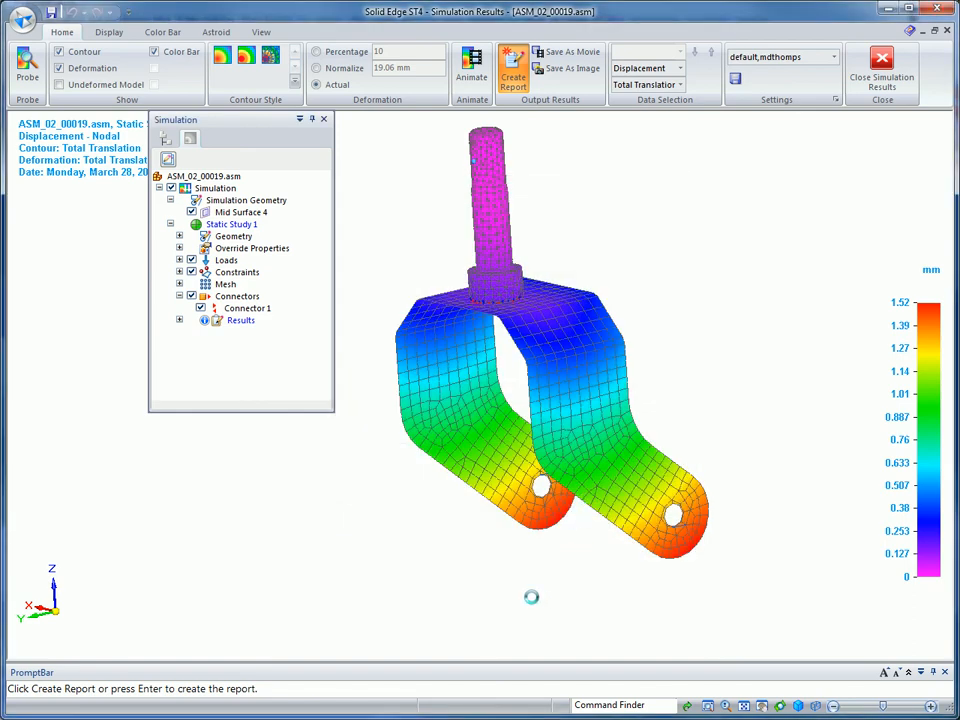
pyautogui.click(512, 64)
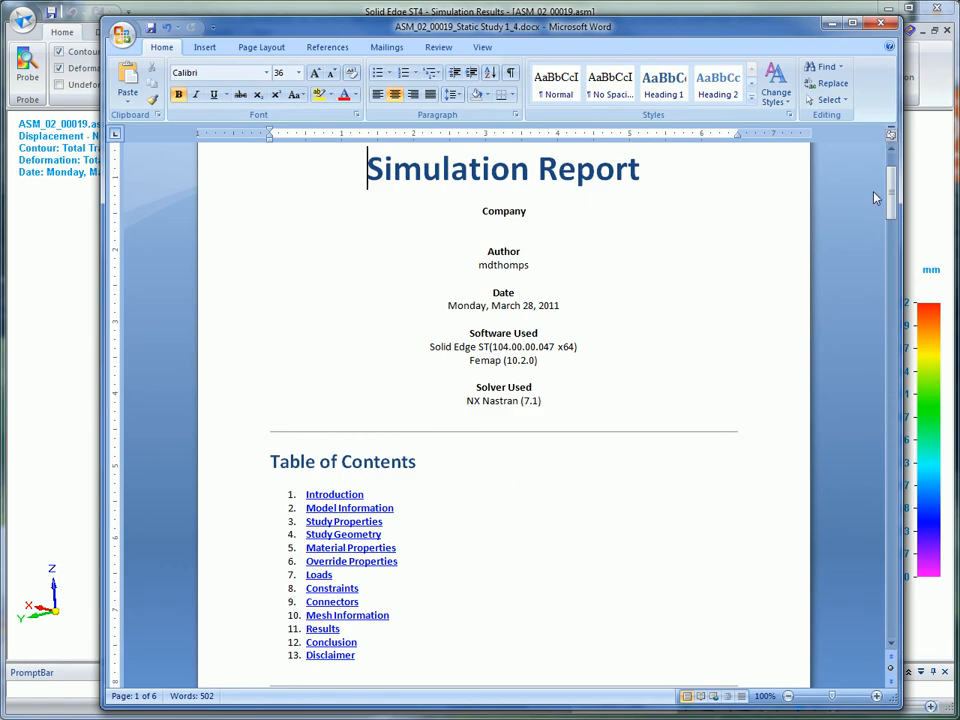
pyautogui.scroll(-3)
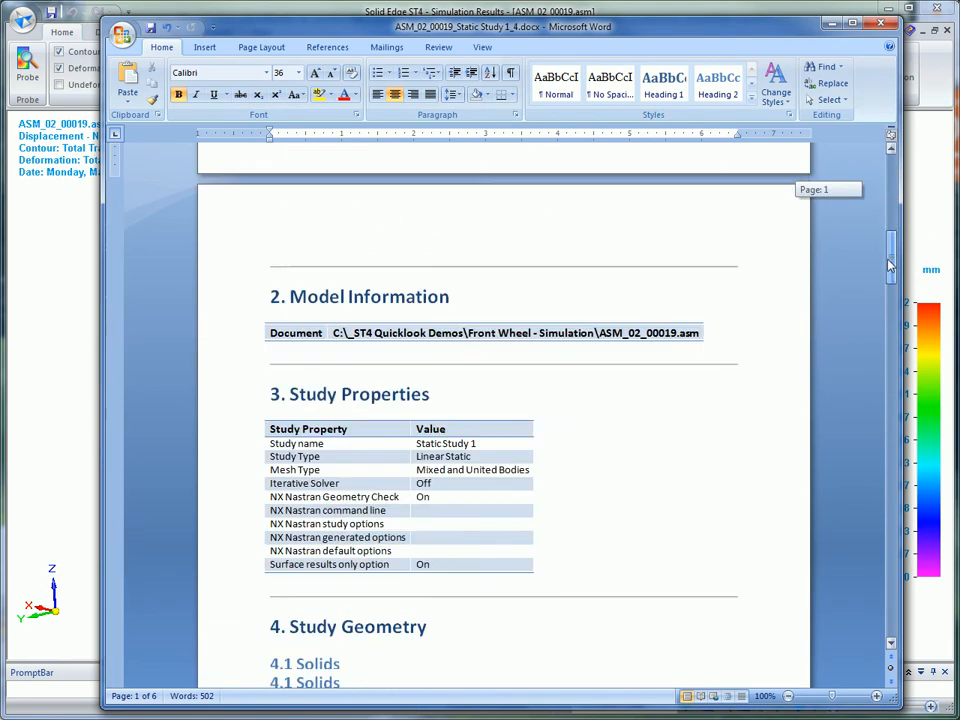
pyautogui.scroll(-3)
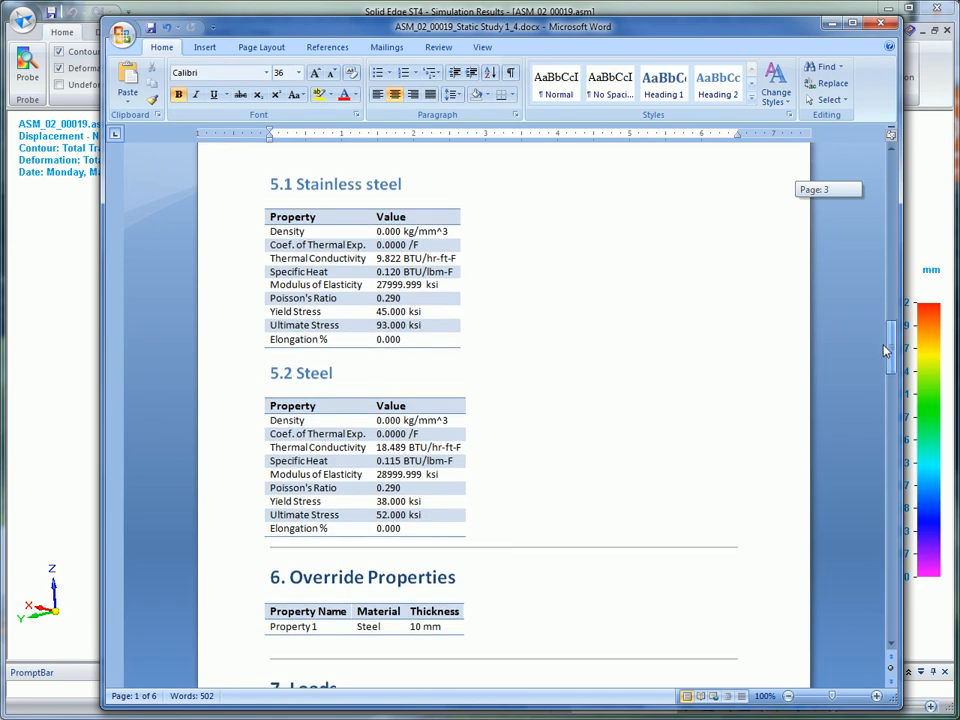